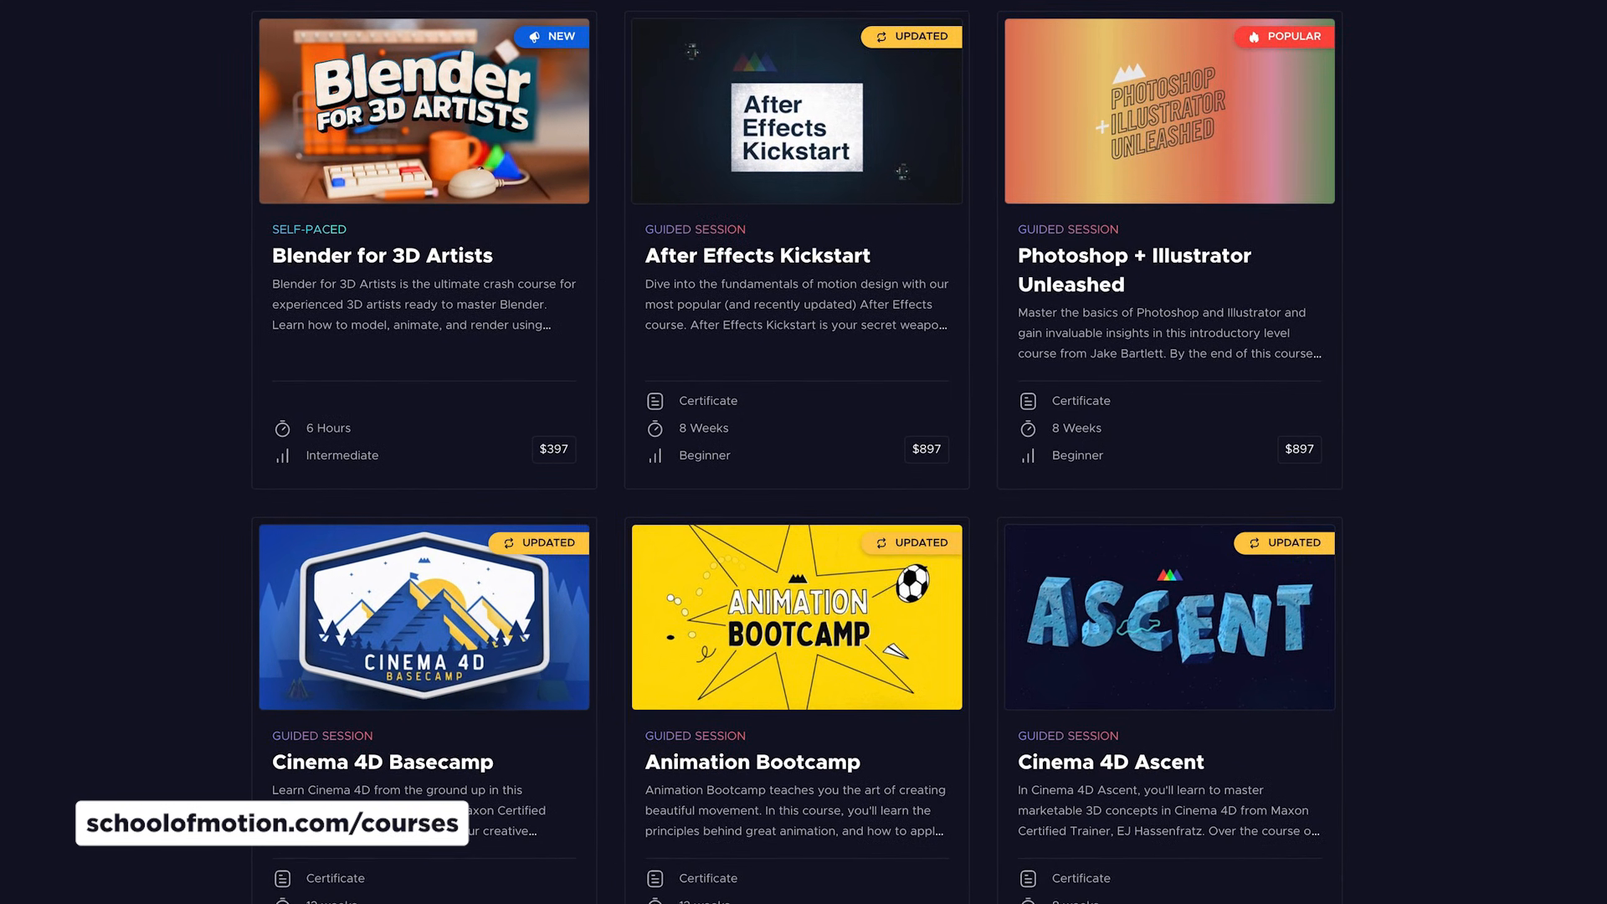
{"action": "scroll", "scroll_direction": "down", "scroll_amount": 3}
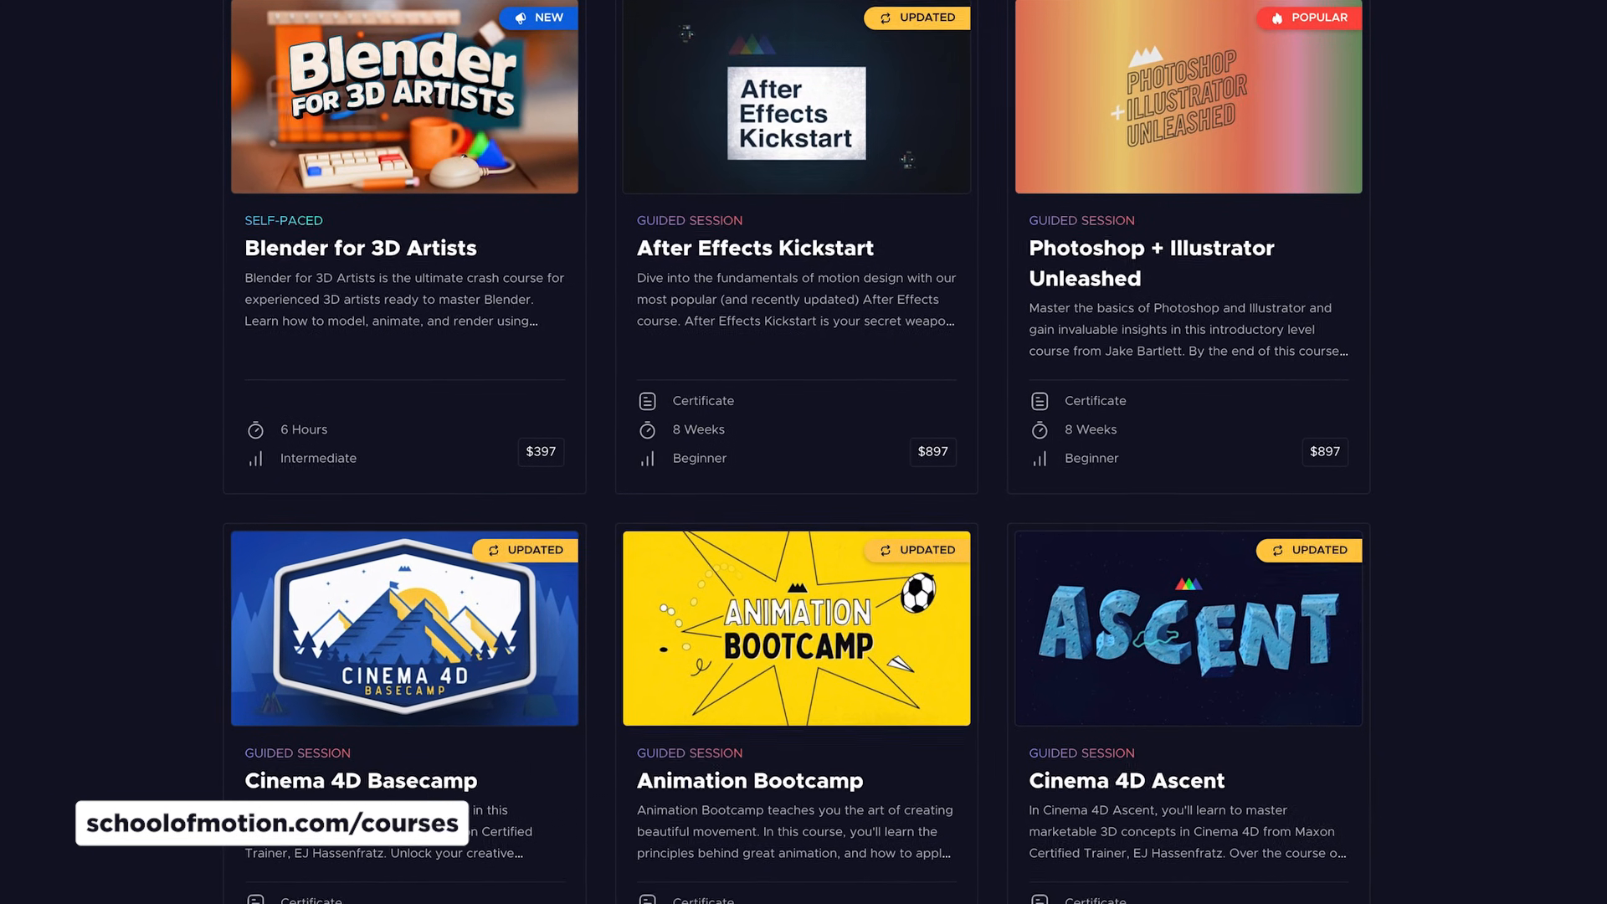